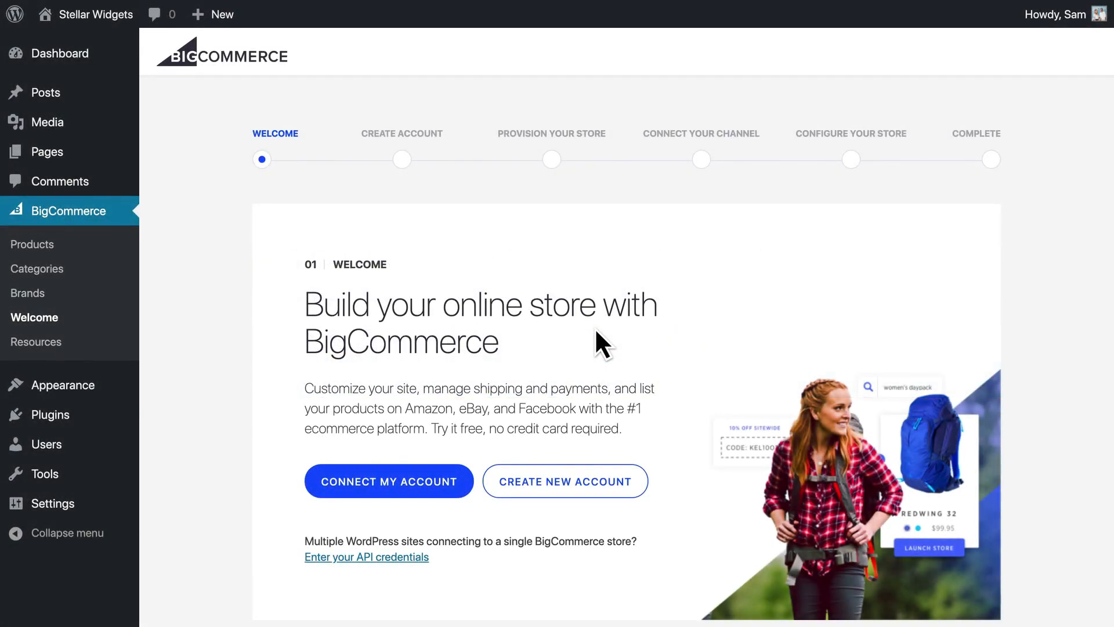
pyautogui.moveTo(472, 450)
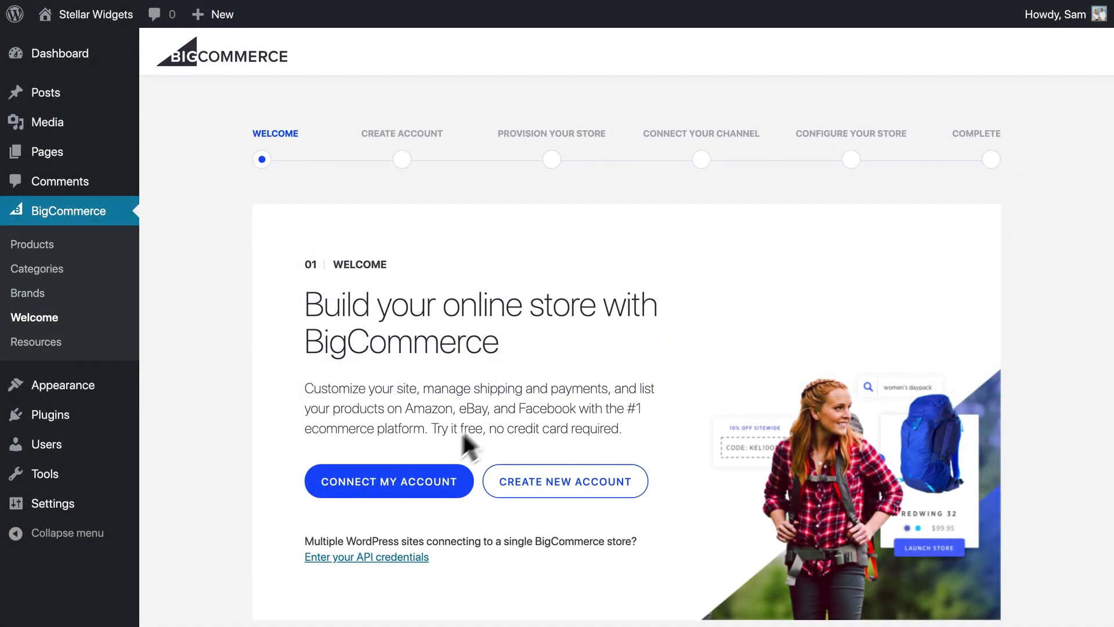
pyautogui.moveTo(389, 480)
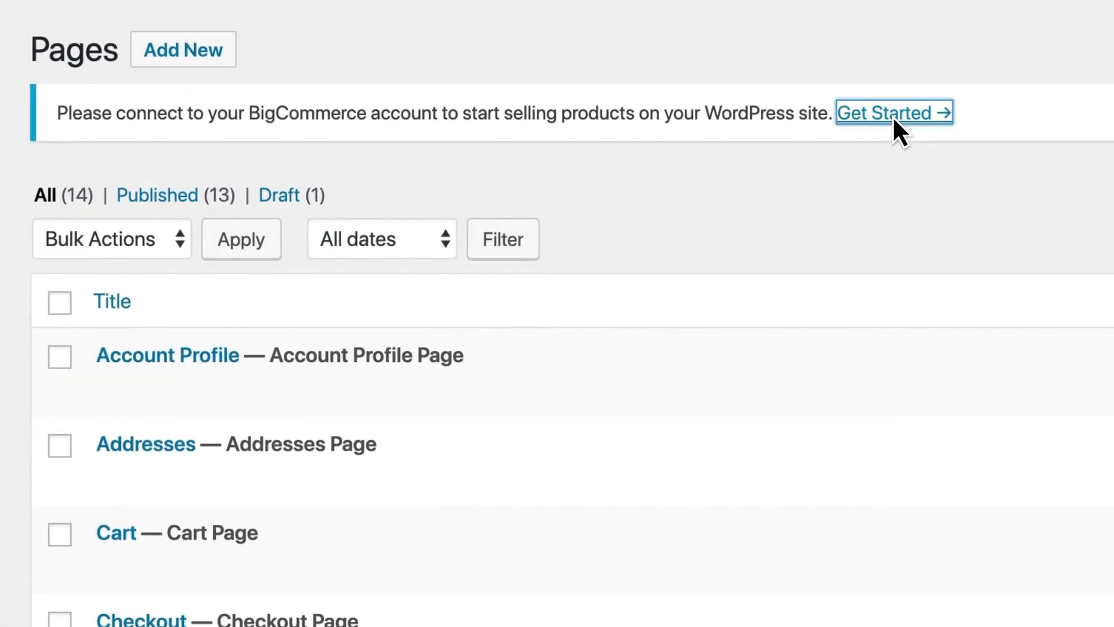
# Start the setup wizard from the Pages notice and choose Connect My Account.
pyautogui.click(886, 113)
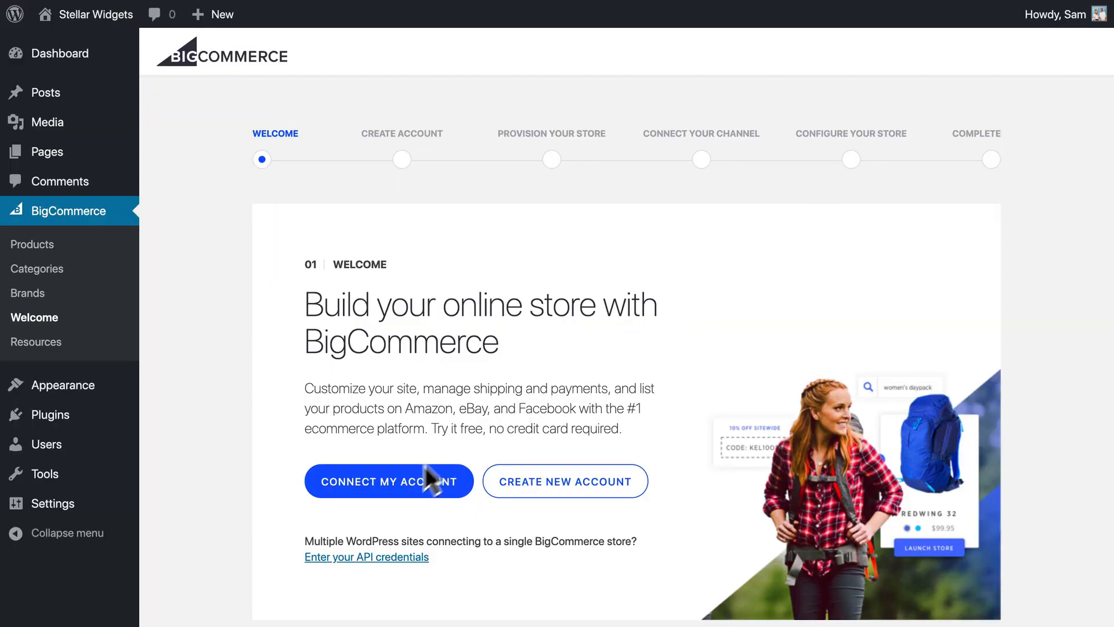
pyautogui.click(388, 480)
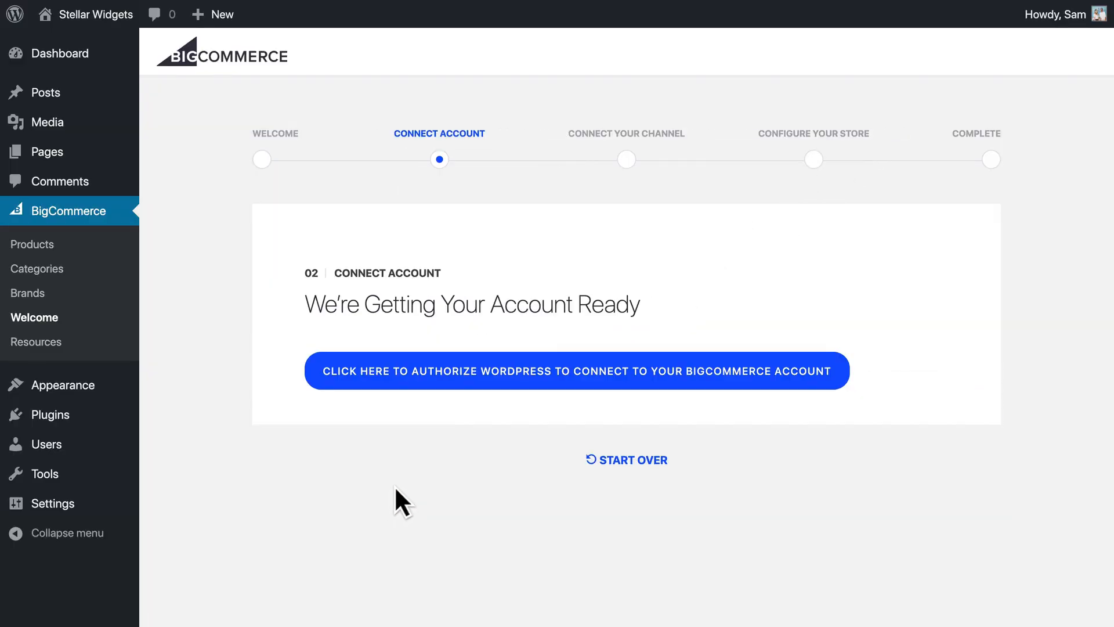
pyautogui.moveTo(576, 370)
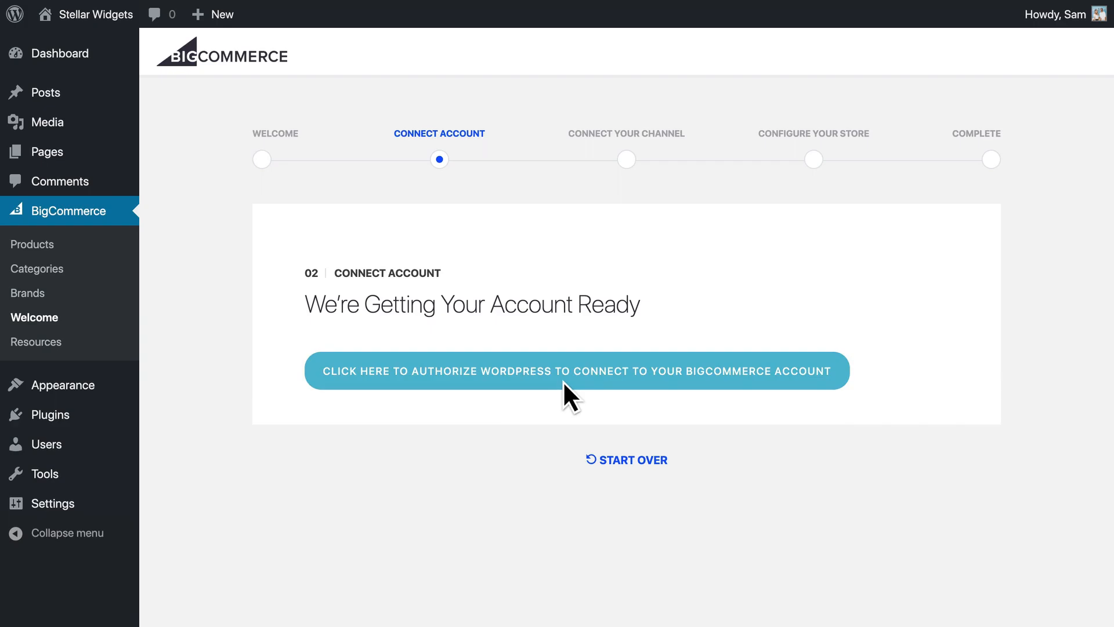
# Authorize the connection, log in to the existing BigCommerce store and confirm the access request.
pyautogui.click(576, 370)
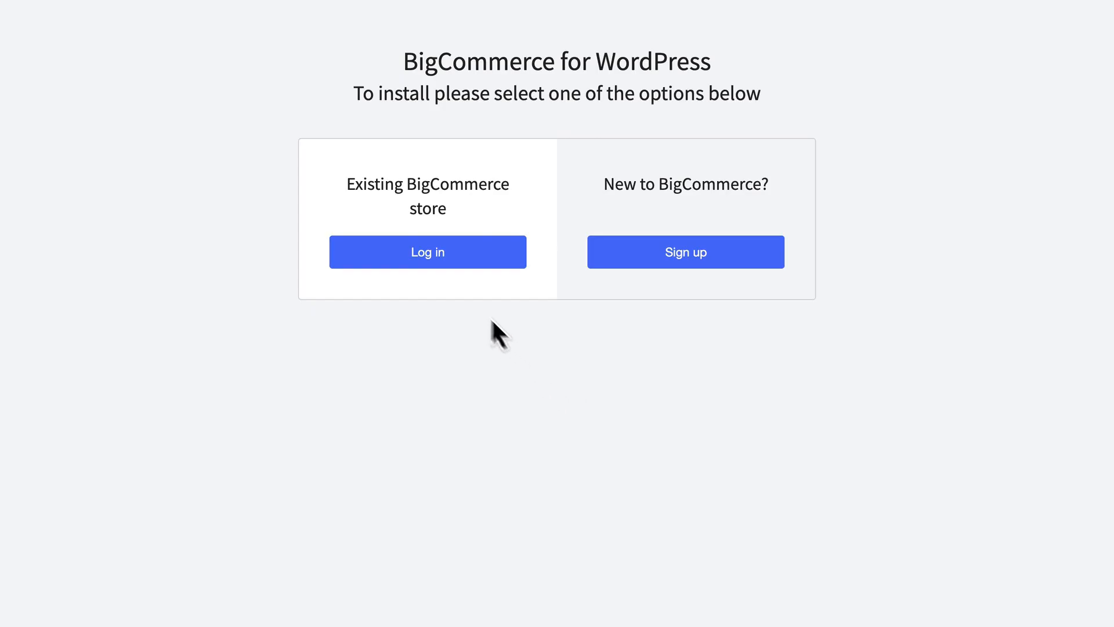
pyautogui.click(427, 252)
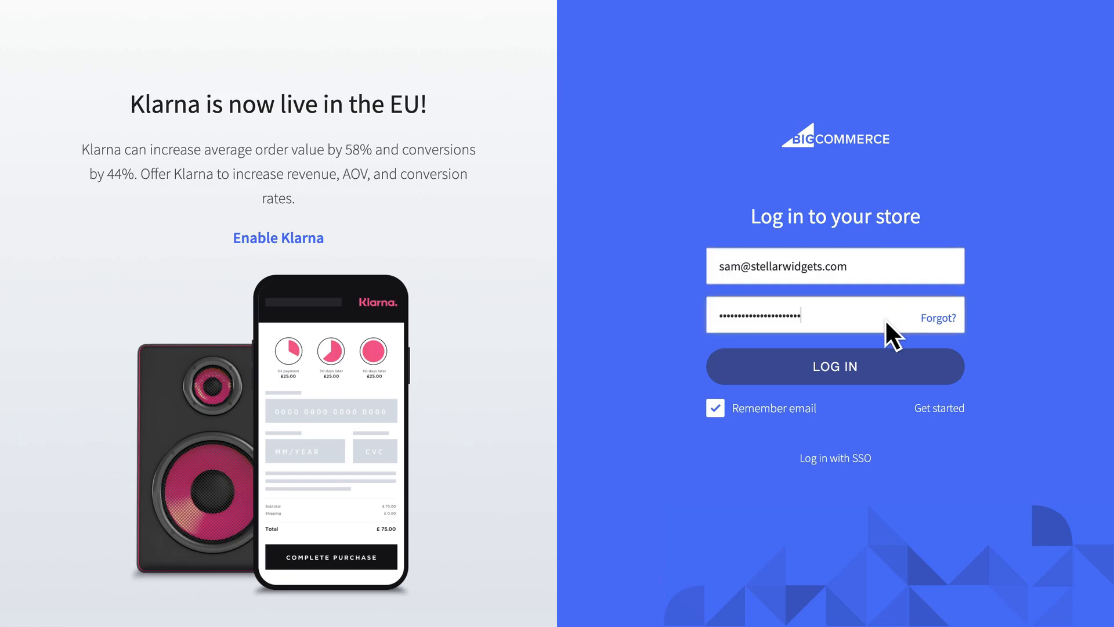
pyautogui.click(834, 366)
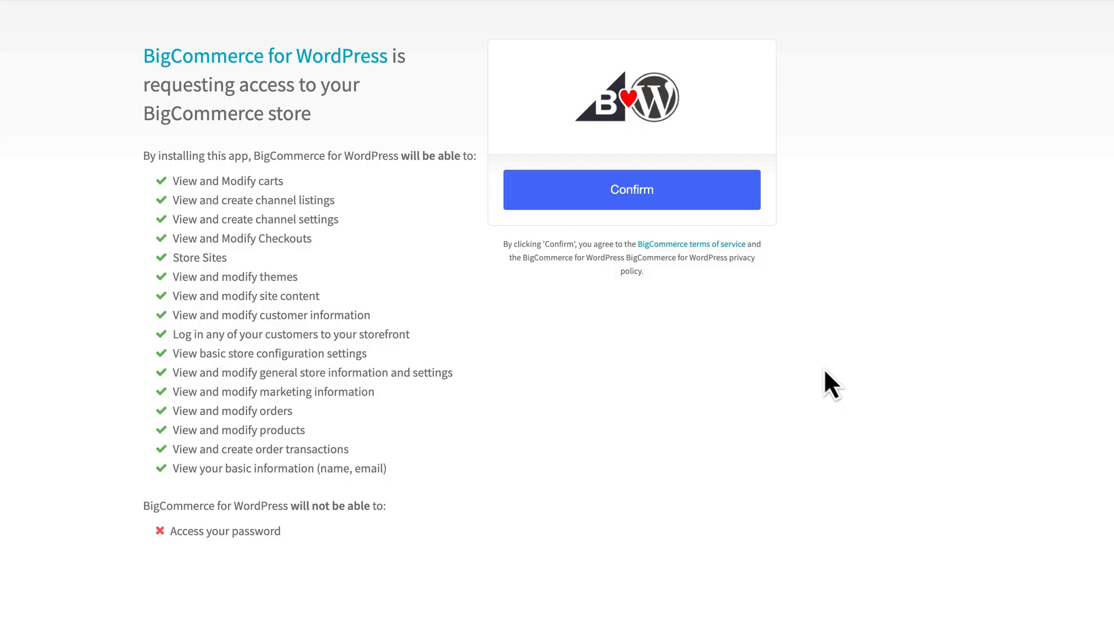
pyautogui.moveTo(631, 189)
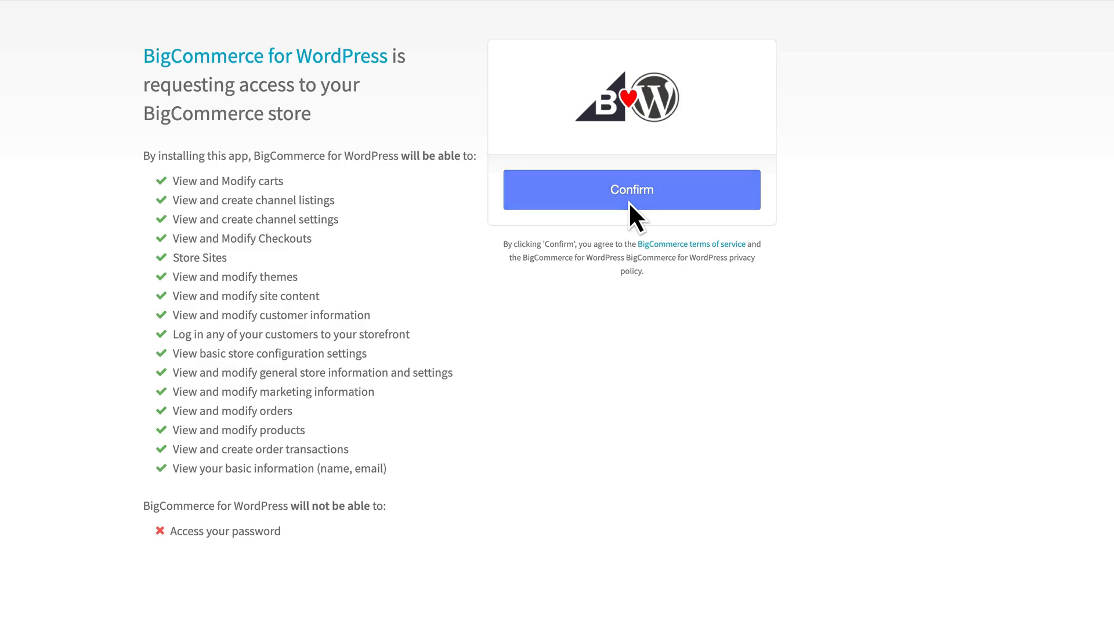
pyautogui.click(630, 190)
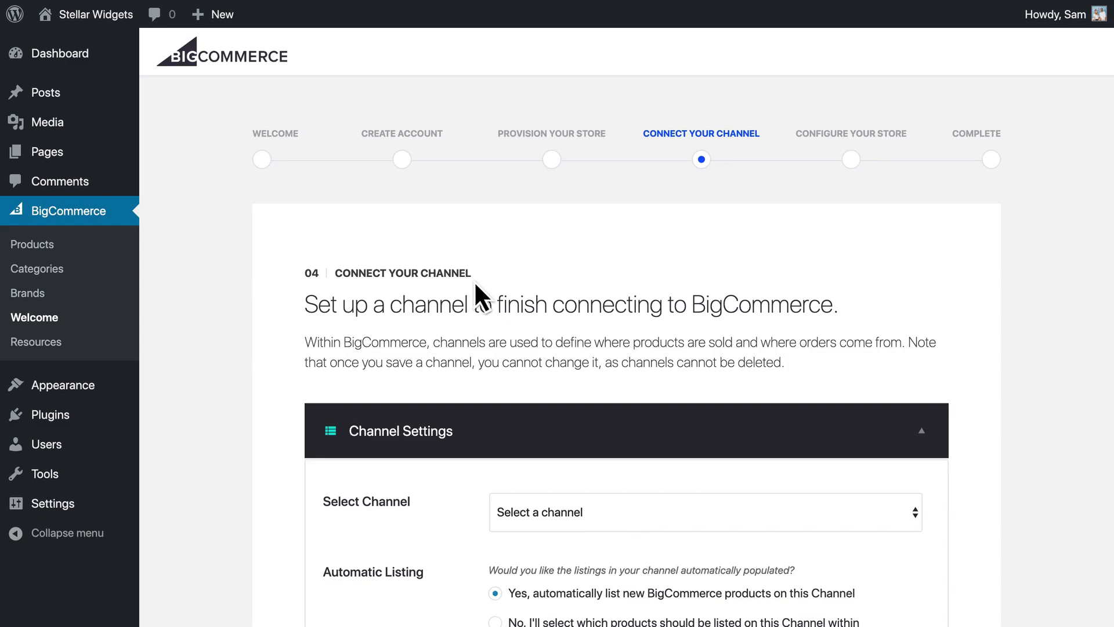
# Create a new channel with Automatic Listing set to Yes and continue to Configure Your Store.
pyautogui.scroll(-3)
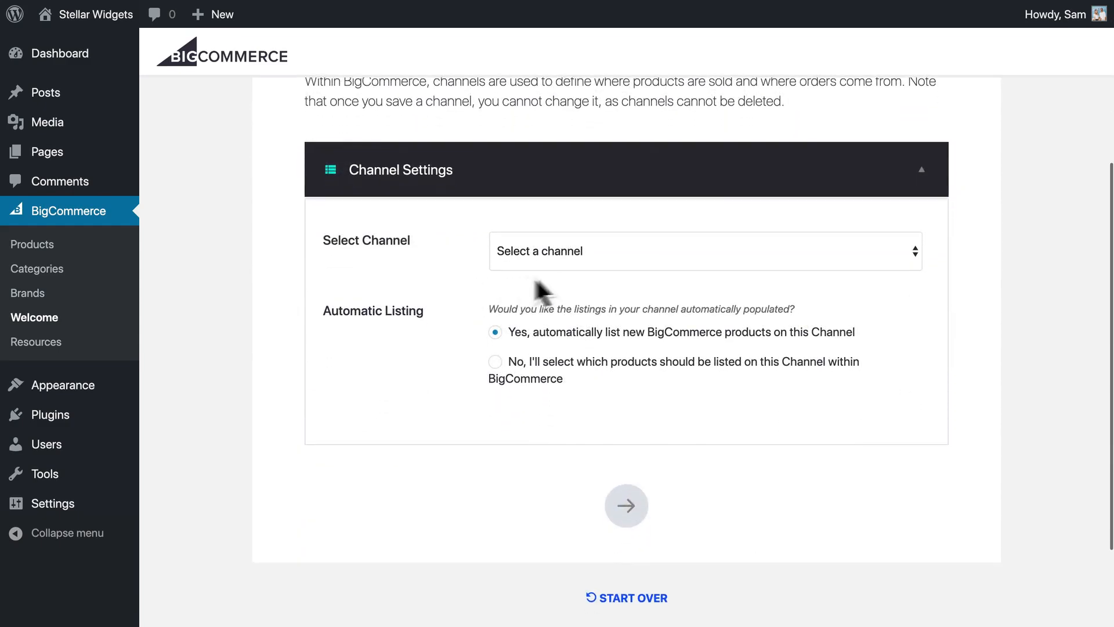
pyautogui.click(704, 250)
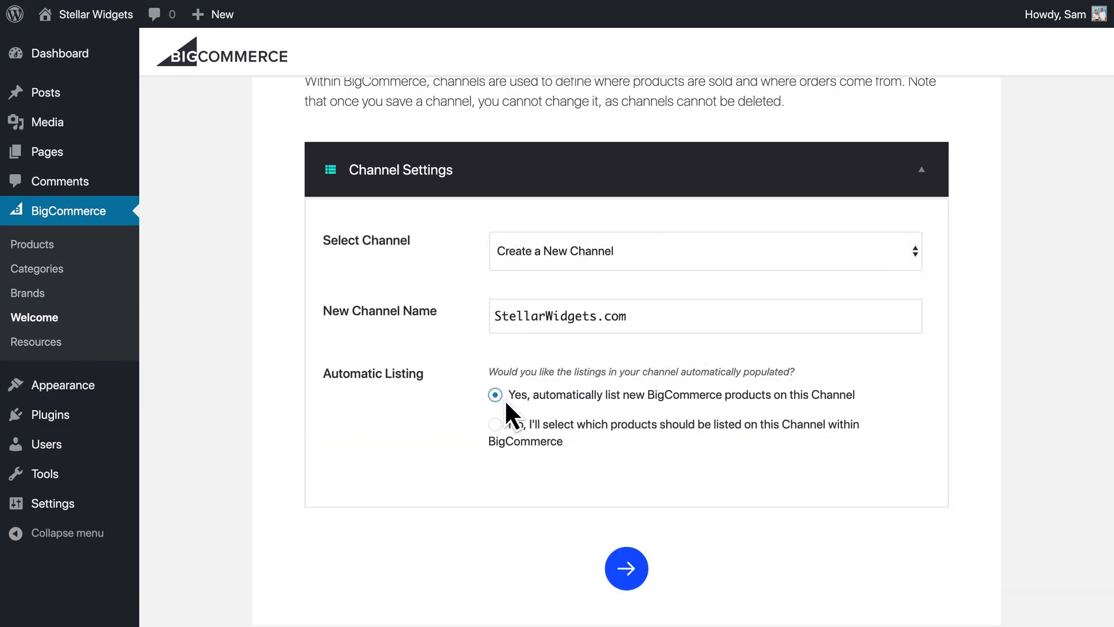
pyautogui.click(496, 425)
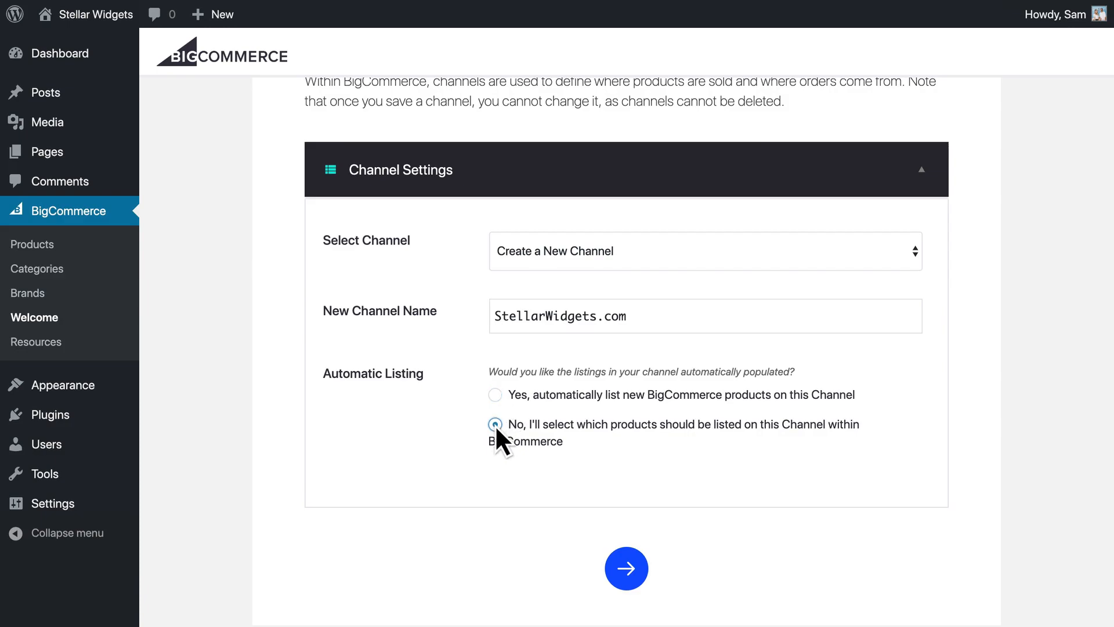
pyautogui.click(496, 425)
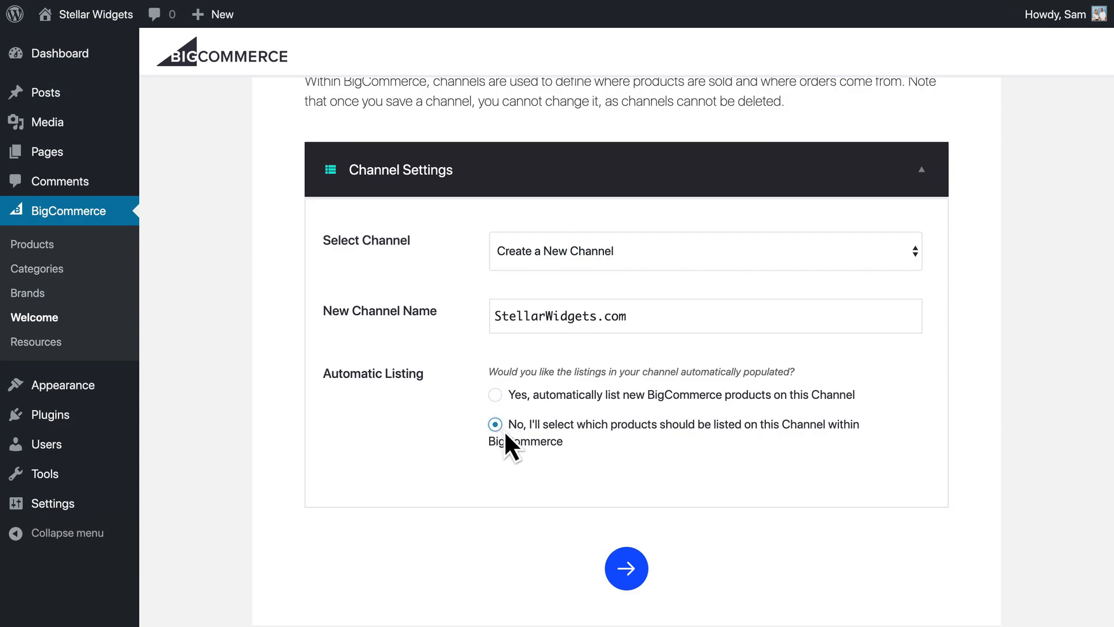
pyautogui.click(495, 395)
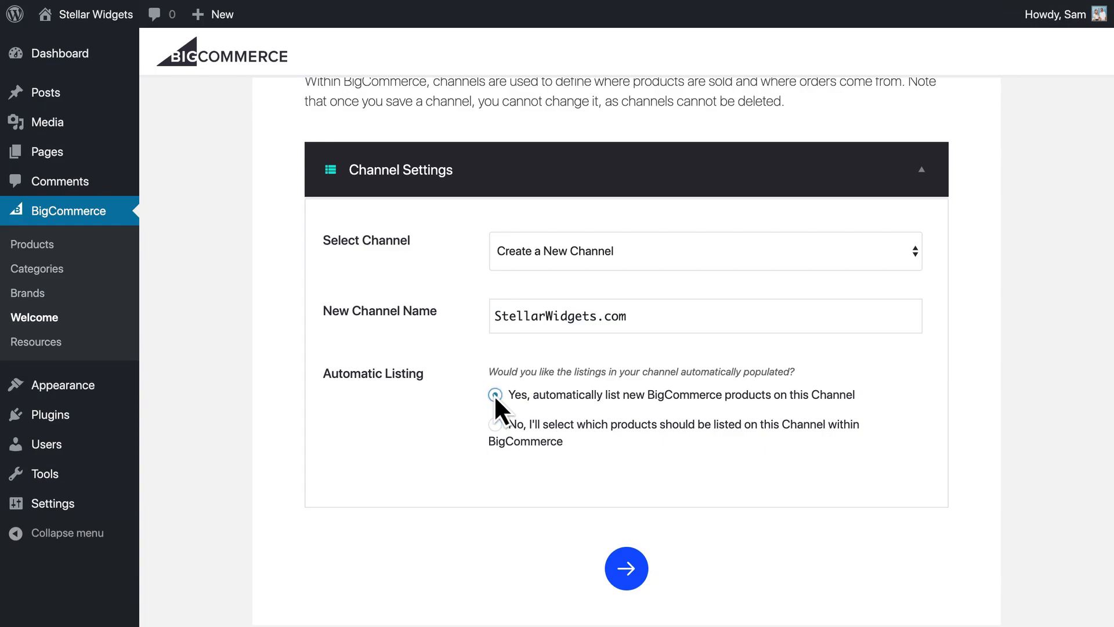
pyautogui.click(625, 567)
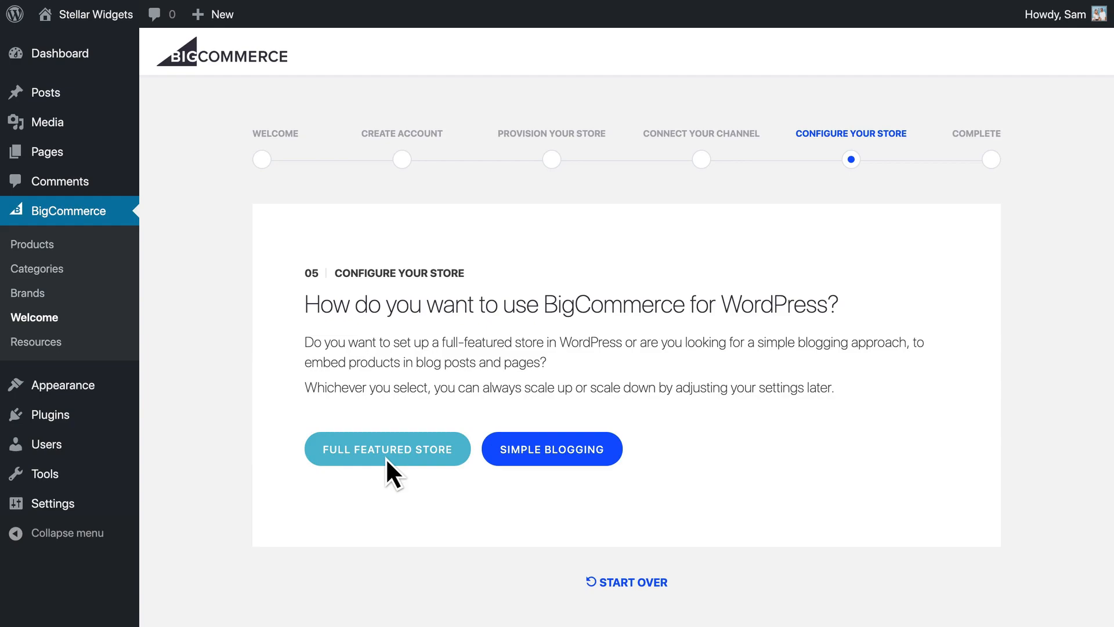
# Preview the Full Featured Store option, then choose Simple Blogging to reach the Complete step.
pyautogui.click(388, 448)
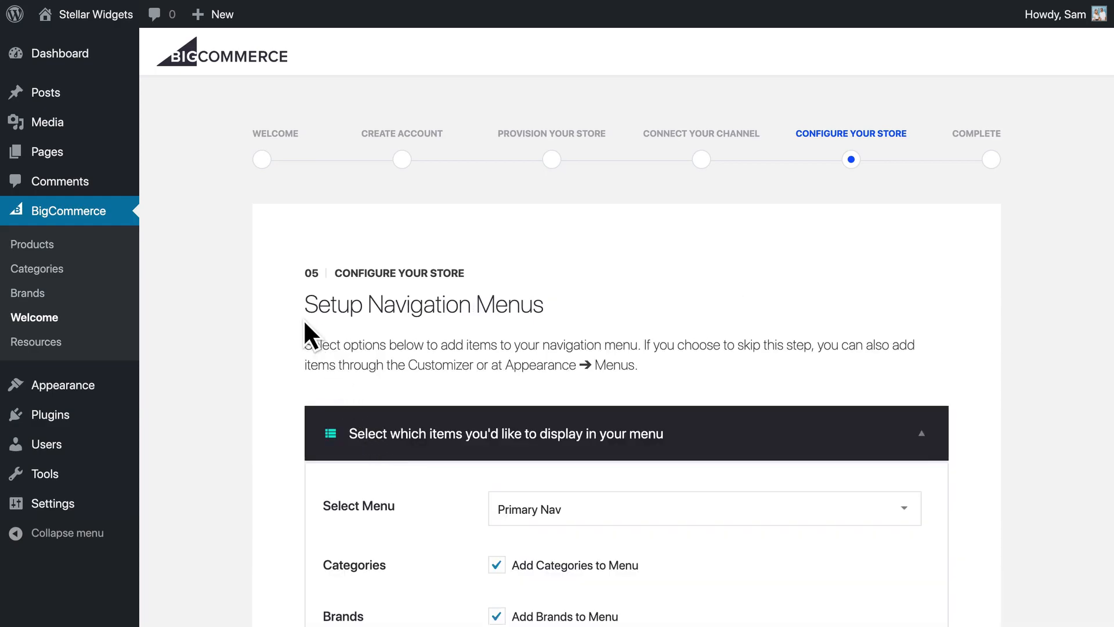
pyautogui.moveTo(545, 333)
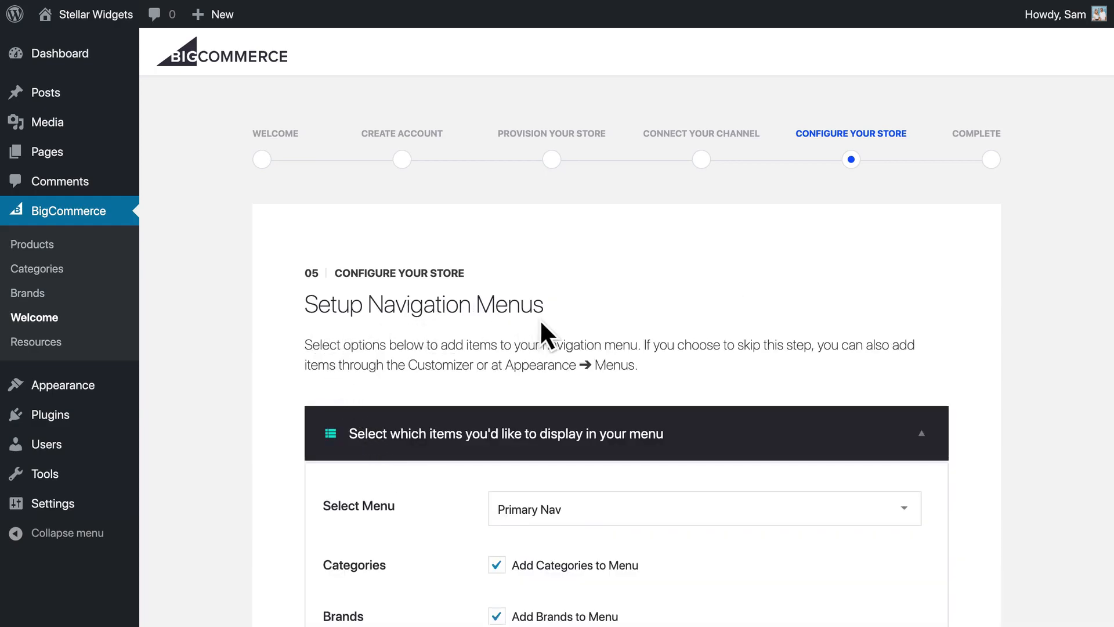
pyautogui.scroll(-3)
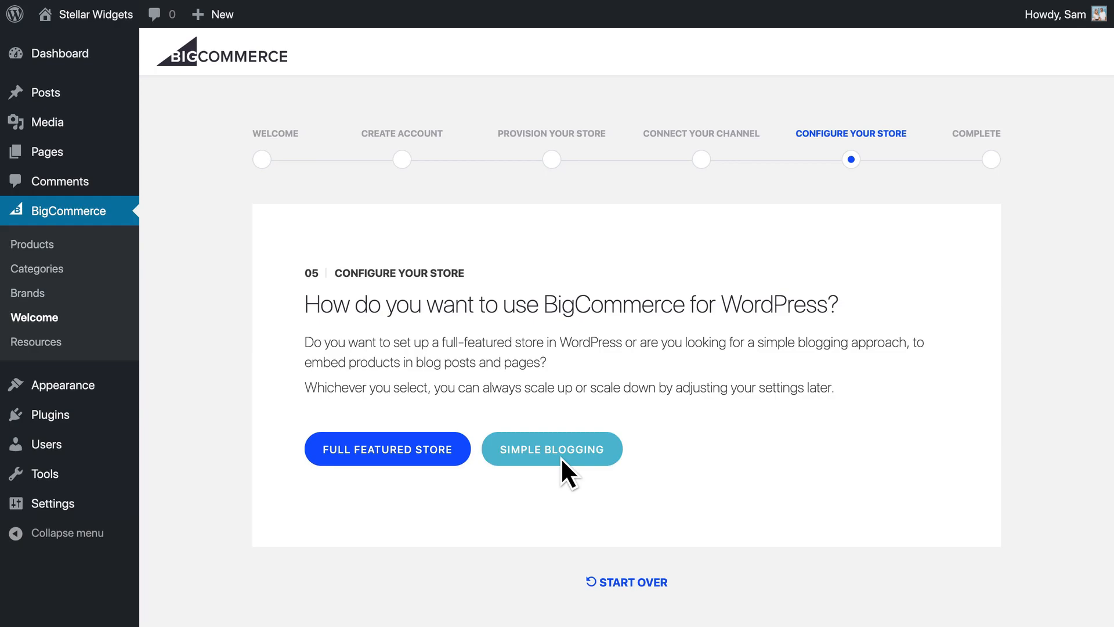
pyautogui.click(553, 448)
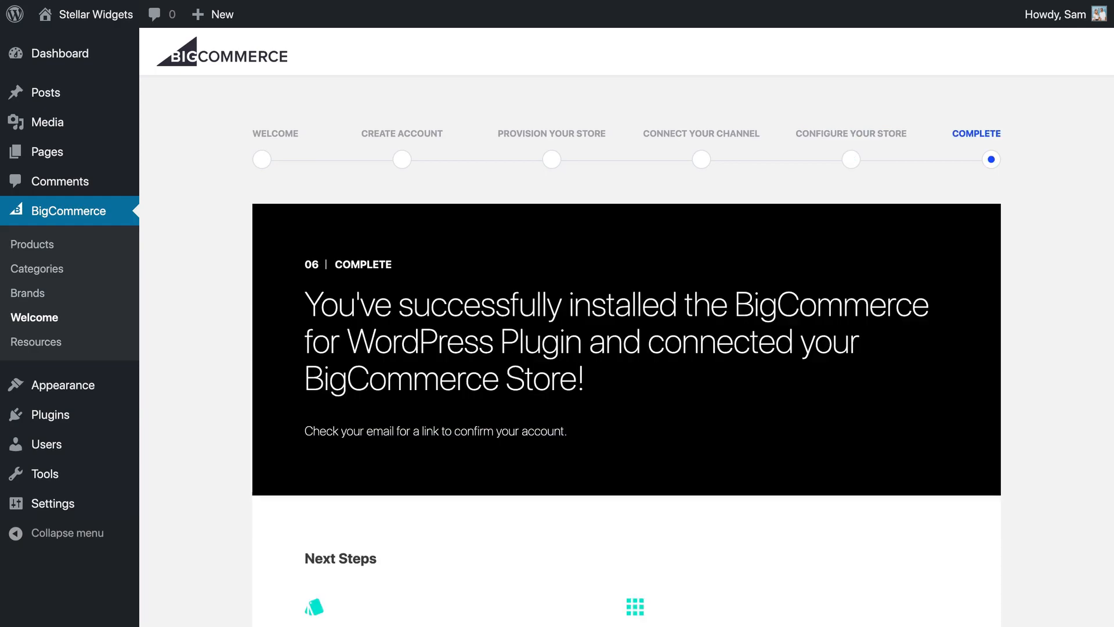